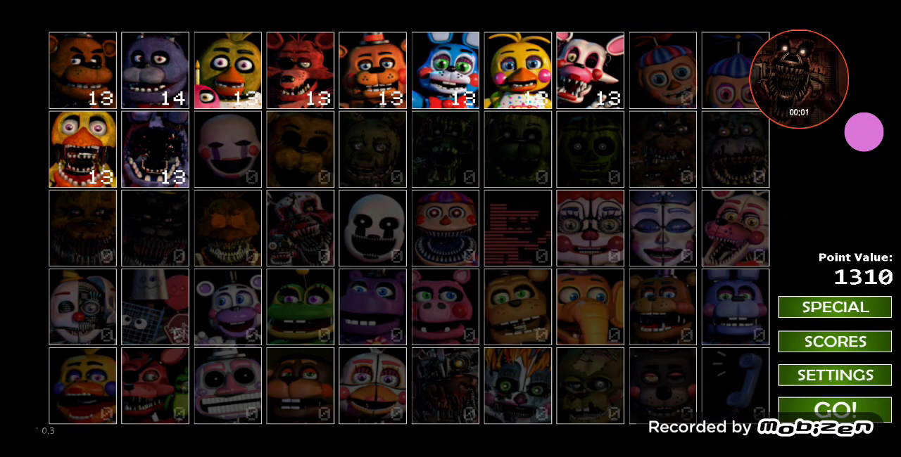
Step: Start the ten-character high-difficulty custom night and play until game over
click(833, 407)
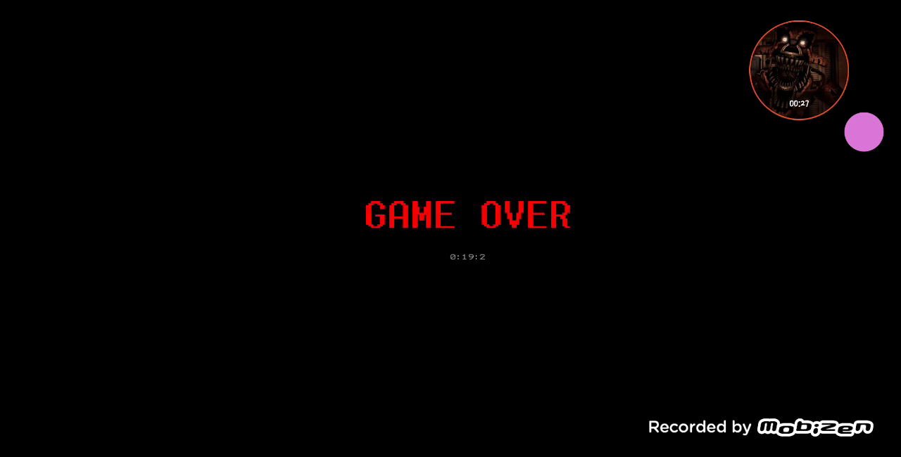
Step: Start another night, view CAM 07, then lower and raise the monitor
click(864, 132)
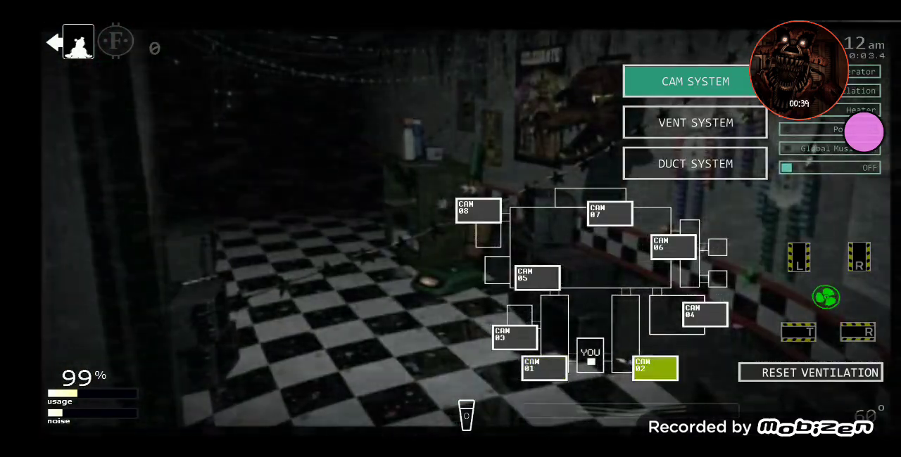
click(537, 275)
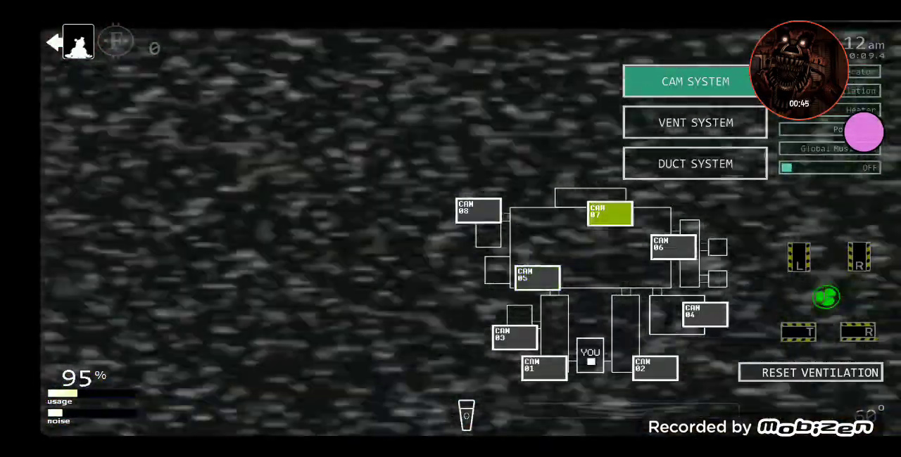
click(477, 209)
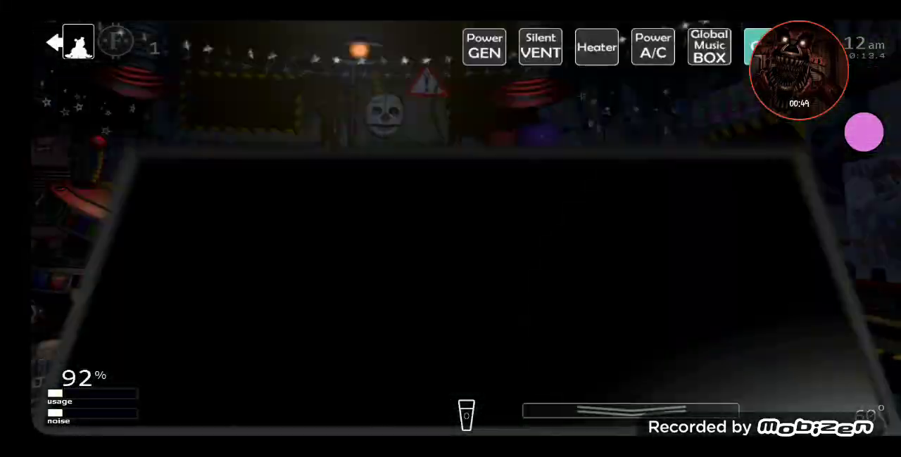
click(466, 414)
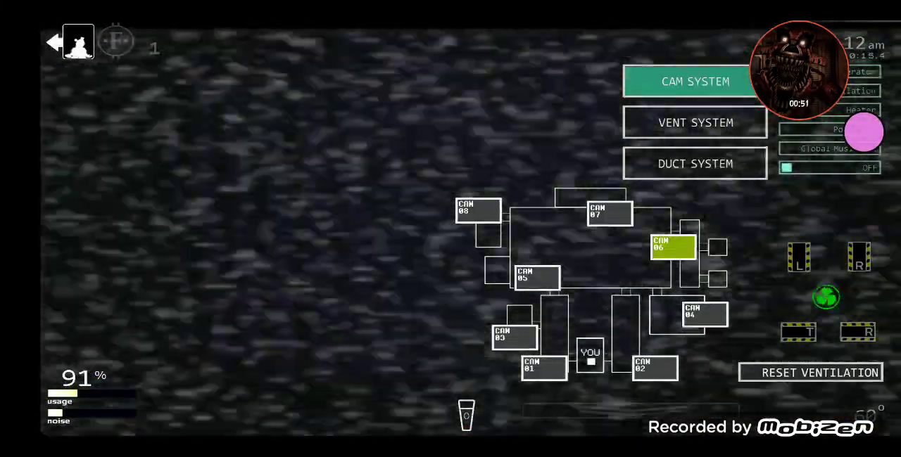
Step: Check CAM 08 and CAM 03, then finish the night back at the lineup screen
click(653, 366)
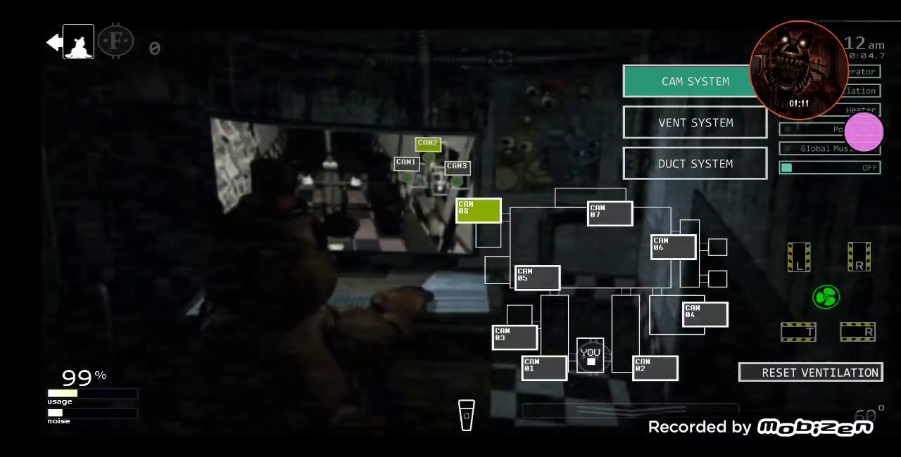
click(537, 276)
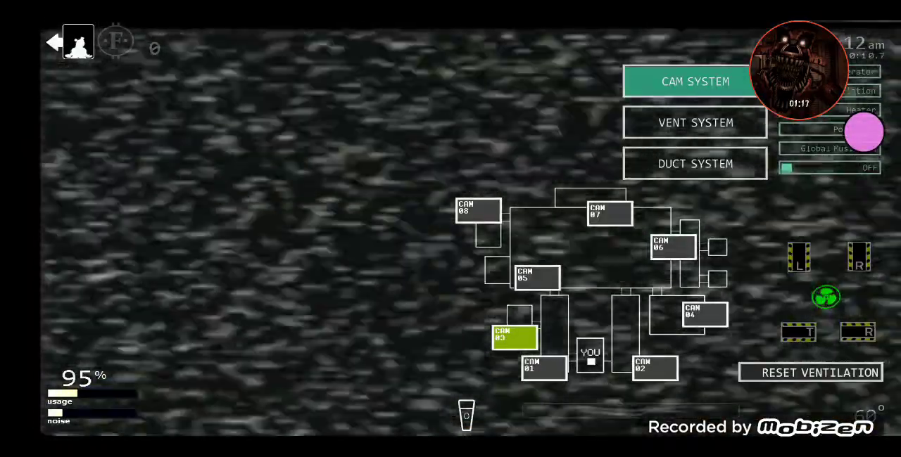
click(672, 246)
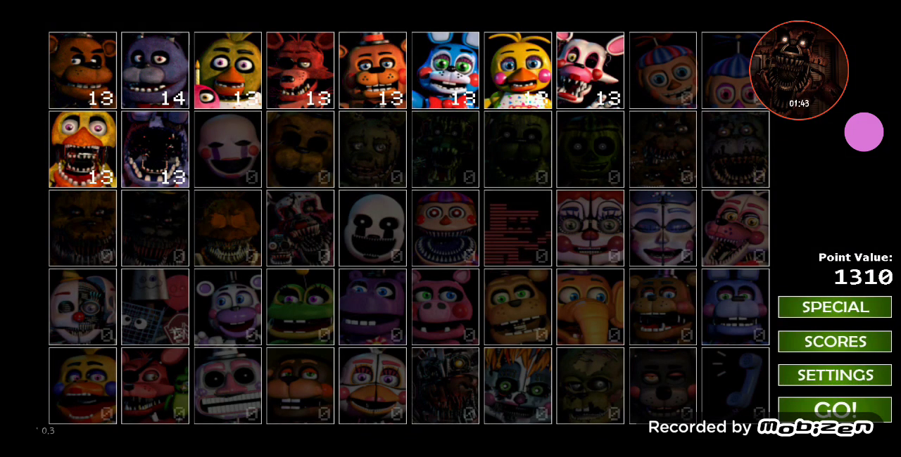
Step: Raise the mangled third-row animatronic to level 13 and adjust the green one (1440 points)
click(834, 409)
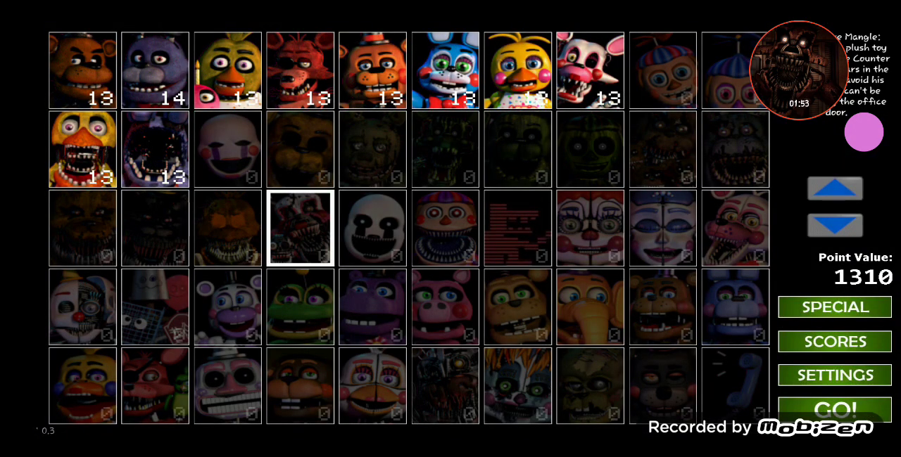
click(299, 227)
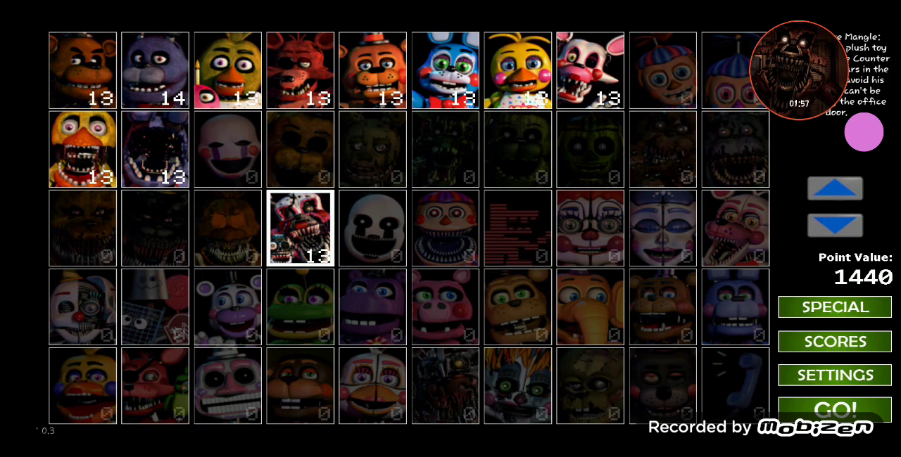
click(445, 148)
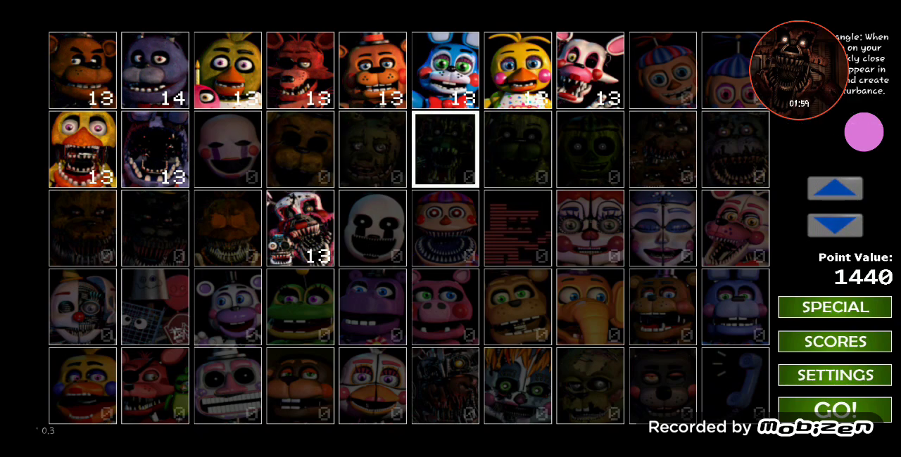
click(445, 149)
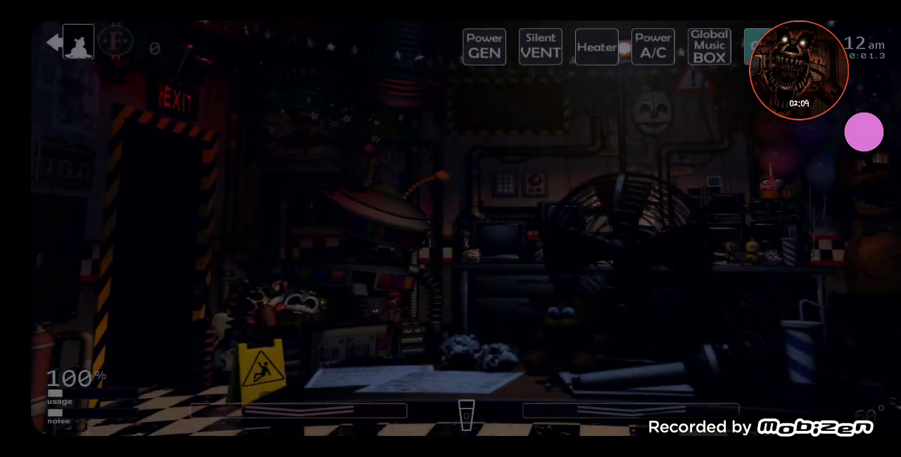
Step: Raise the monitor, view CAM 08, lower it, and check CAM 01
click(467, 414)
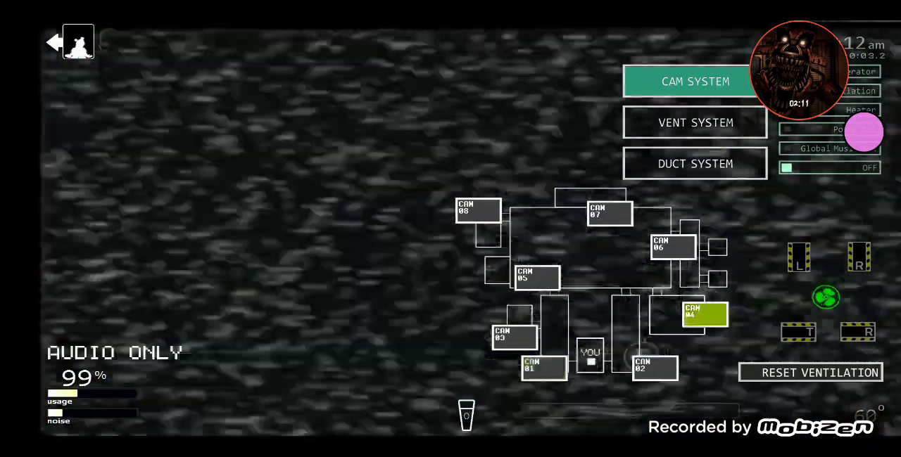
click(478, 210)
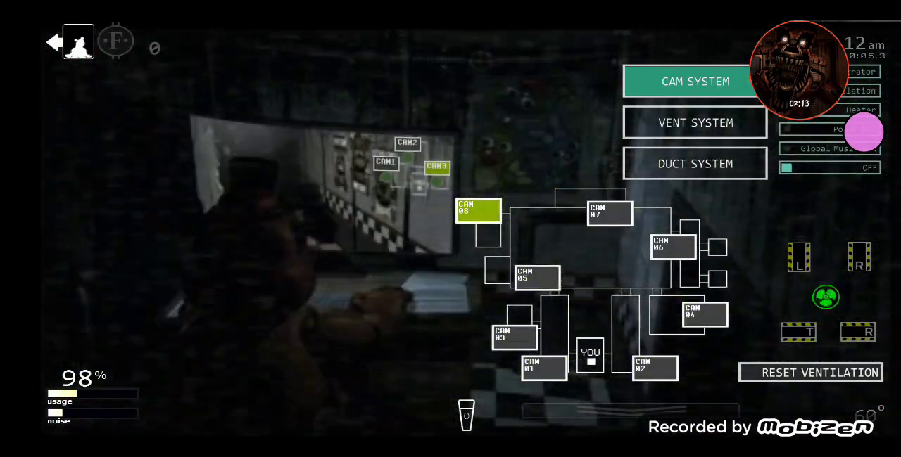
click(704, 315)
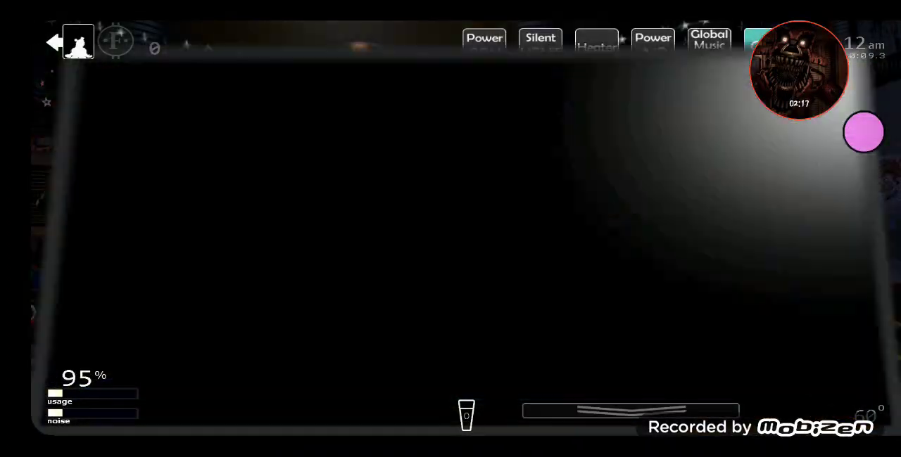
click(695, 122)
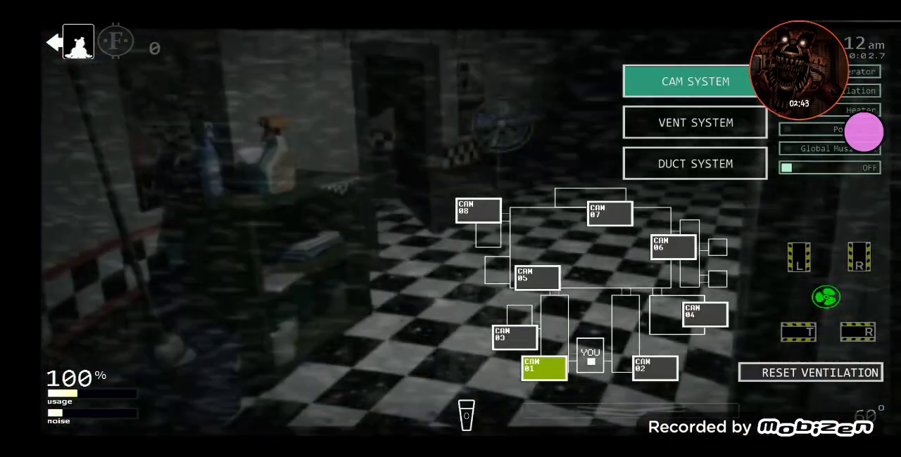
Step: Switch to CAM 02, lower the monitor, and play until the 1570-point lineup returns
click(654, 368)
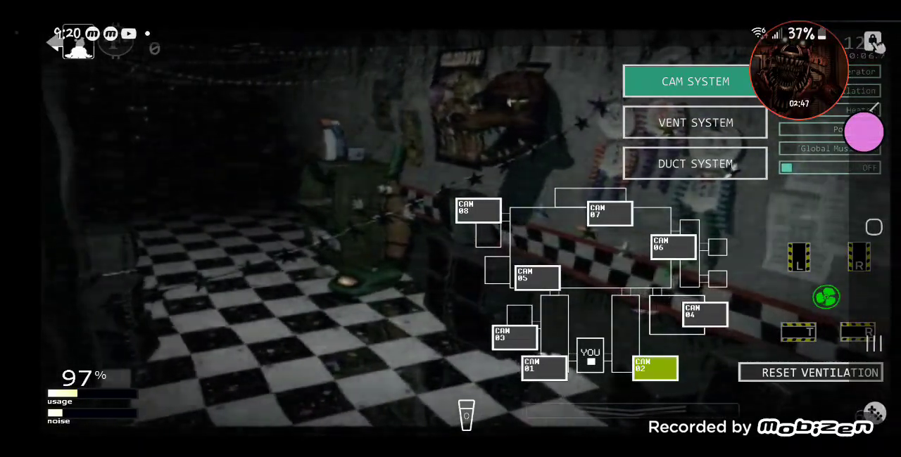
click(536, 277)
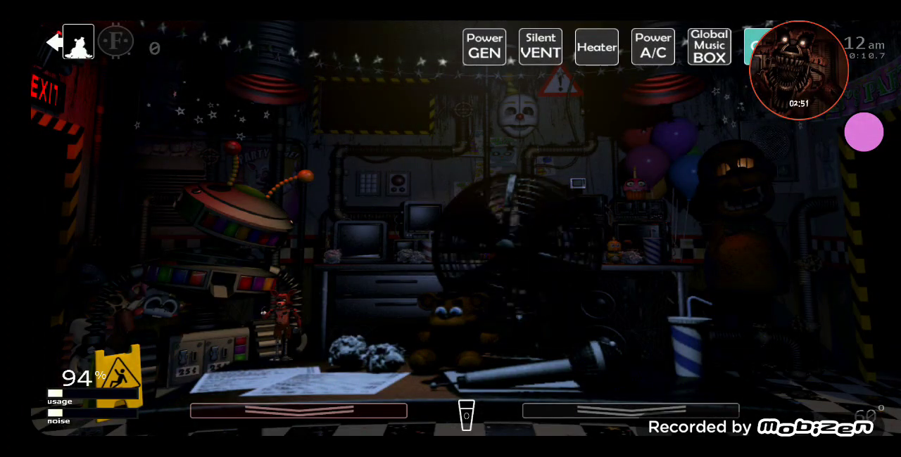
click(466, 415)
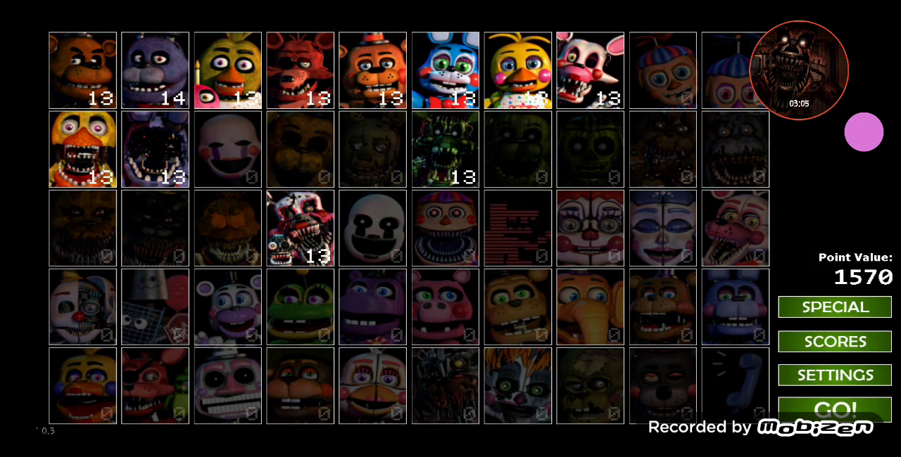
Step: Start a night with the 1570-point lineup and view CAM 07 and CAM 03
click(833, 405)
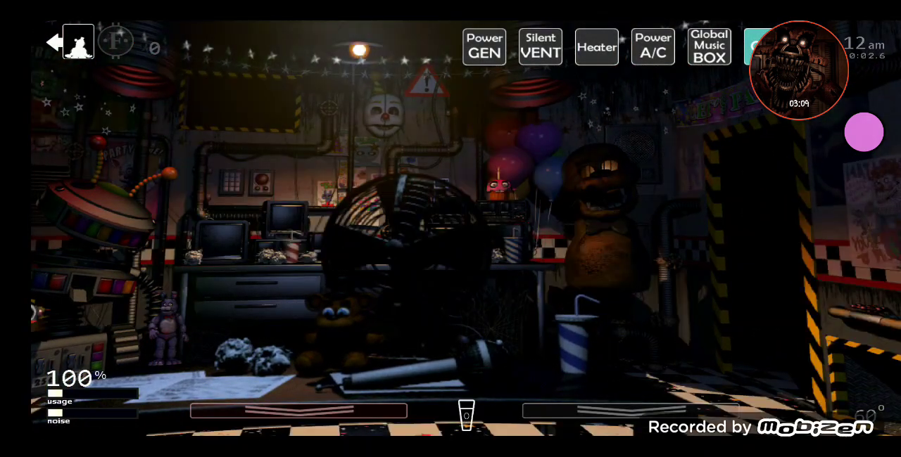
click(466, 415)
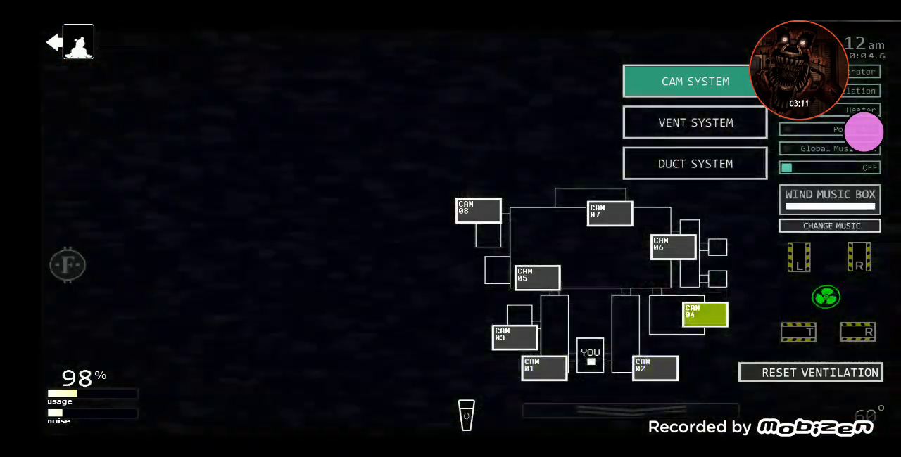
click(609, 212)
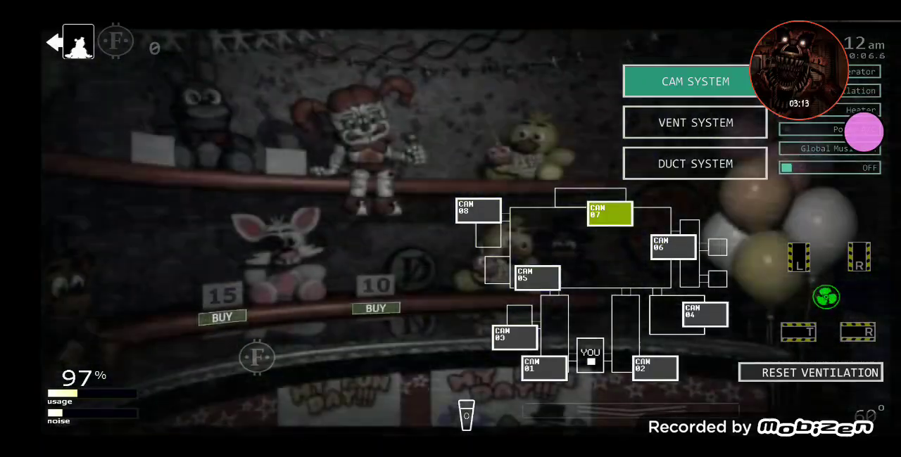
click(537, 276)
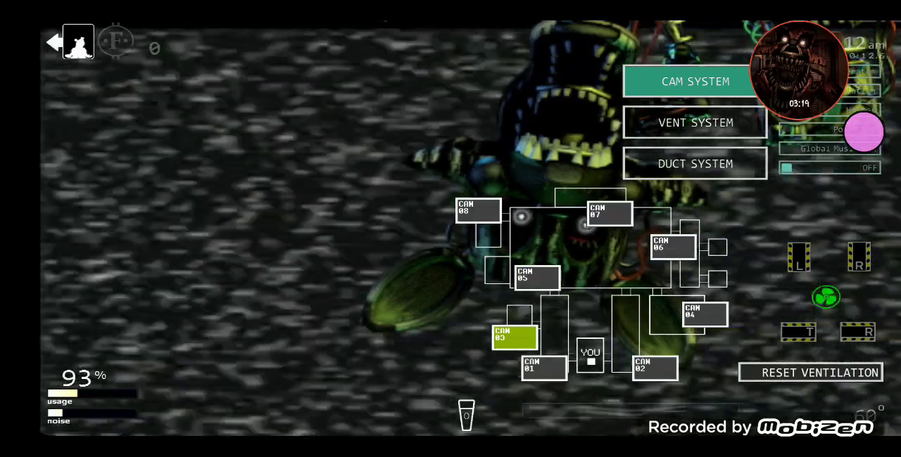
Step: Lower the monitor, raise it to check CAM 05, then open the recent-apps overview
click(695, 81)
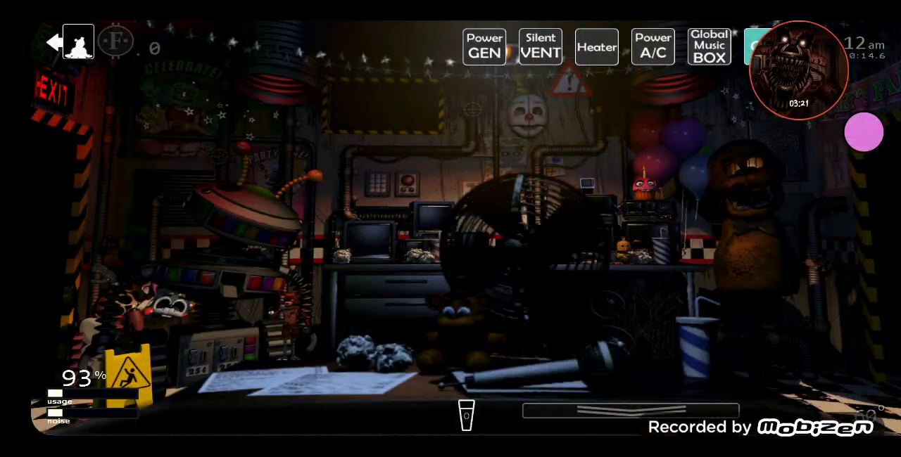
click(466, 416)
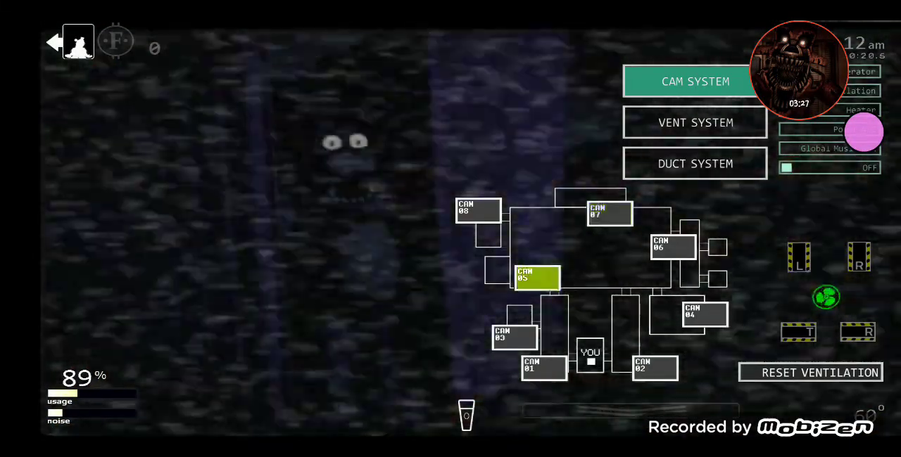
click(695, 81)
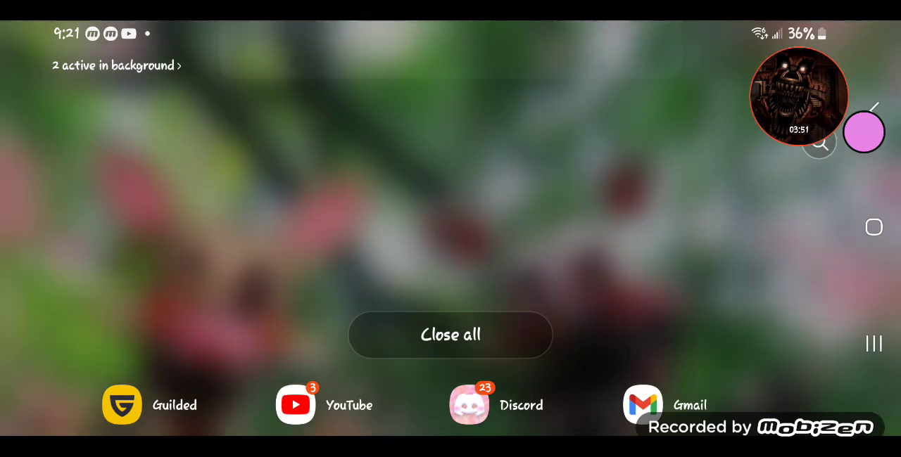
Step: Pull down the Android notification shade and scroll to the end of the notifications
click(450, 335)
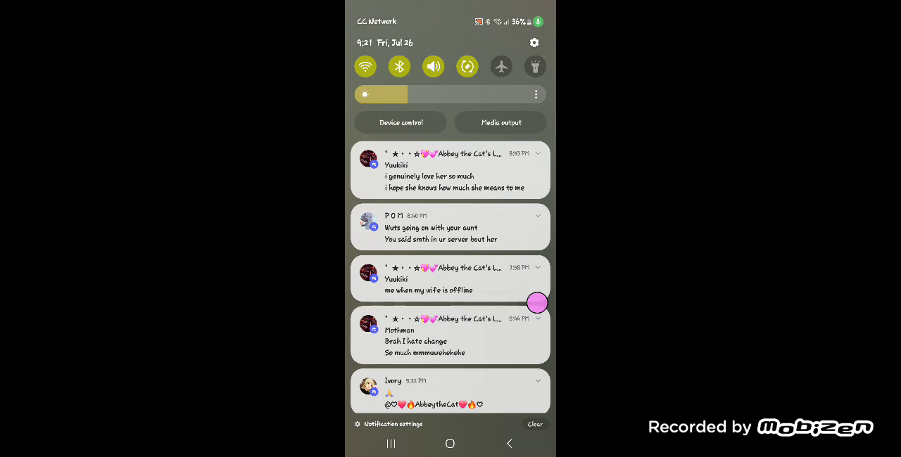
scroll(down, 3)
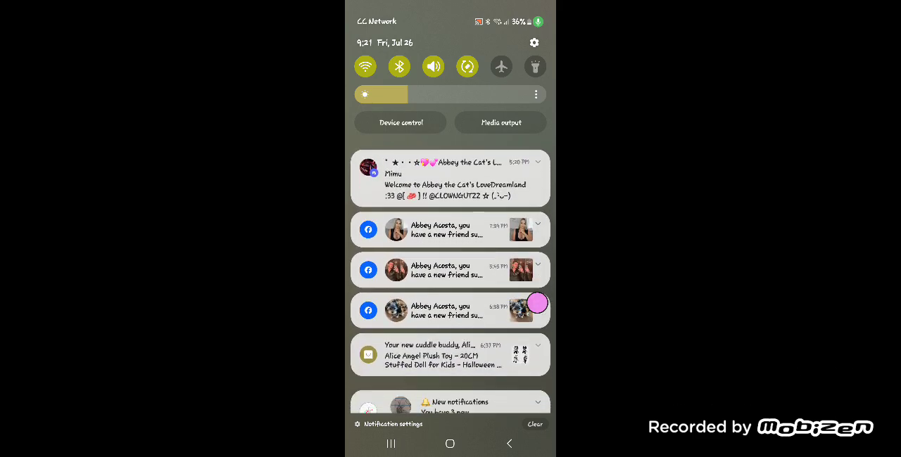
scroll(down, 3)
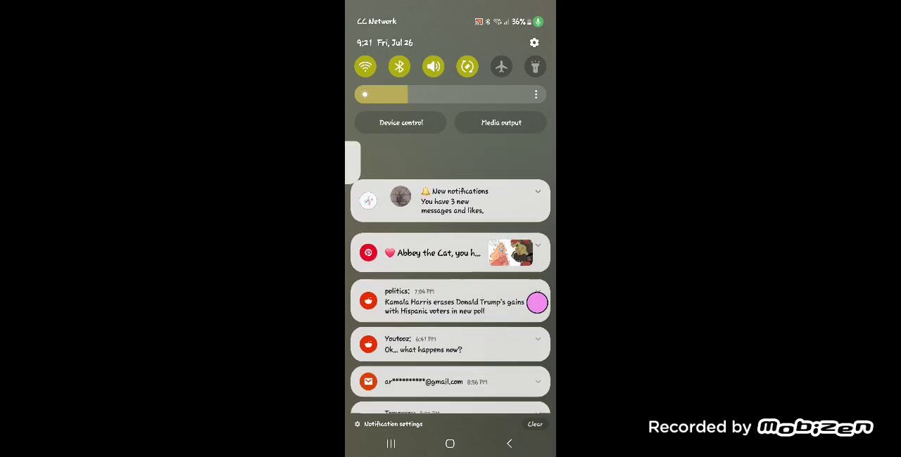
scroll(down, 3)
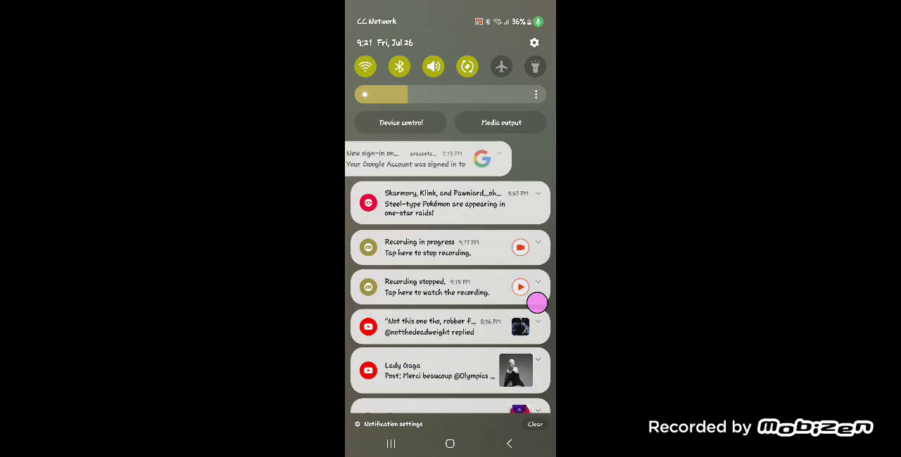
scroll(down, 3)
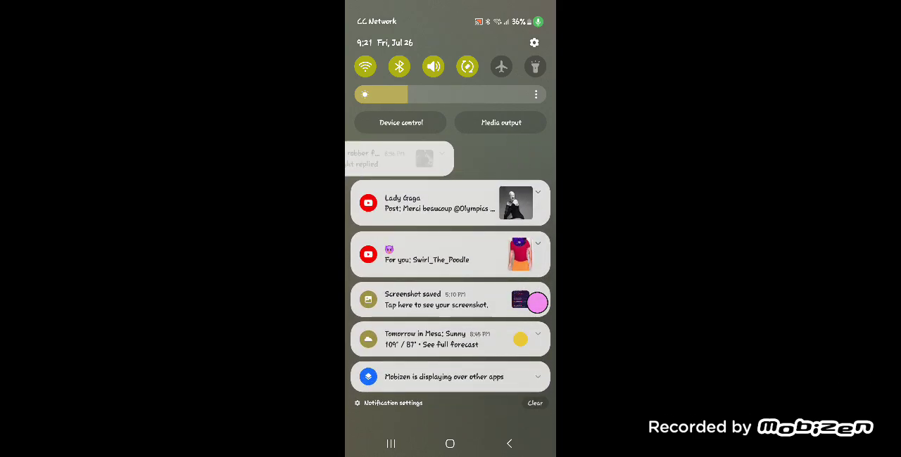